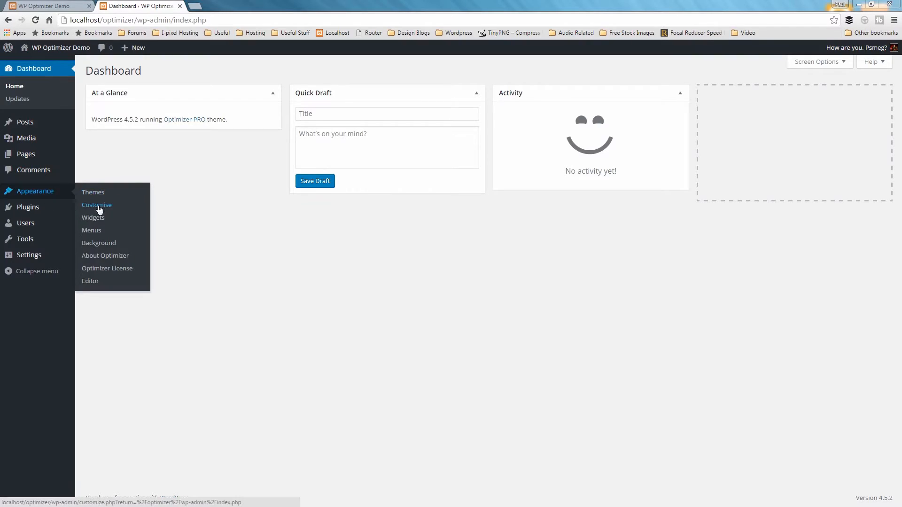
Open the Optimizer theme Customizer from the Appearance menu, landing on the Header section
left_click(96, 204)
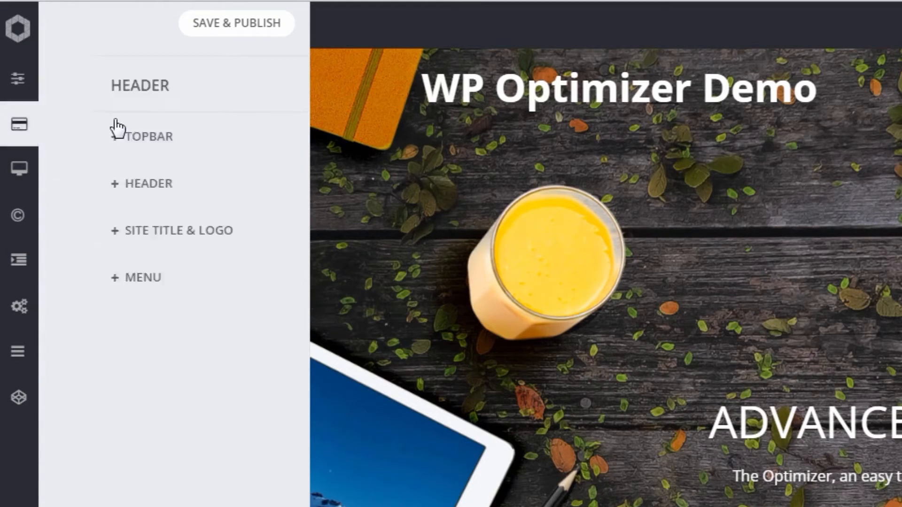
left_click(149, 184)
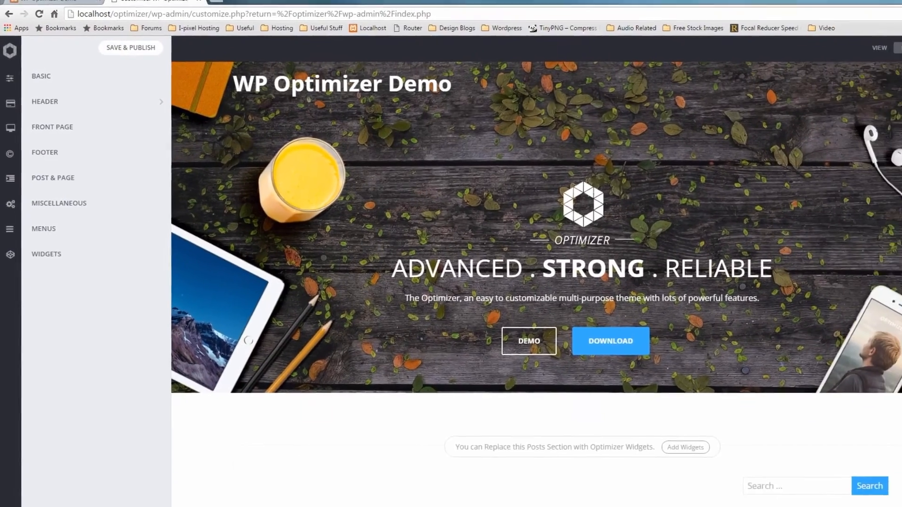
Collapse the options panel and open the VIEW list of Pages, Posts and Other views
left_click(131, 48)
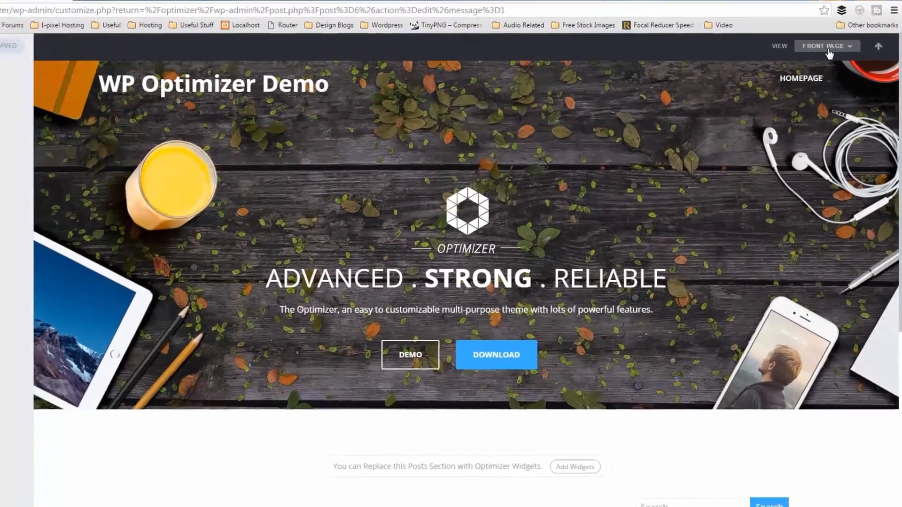
left_click(825, 46)
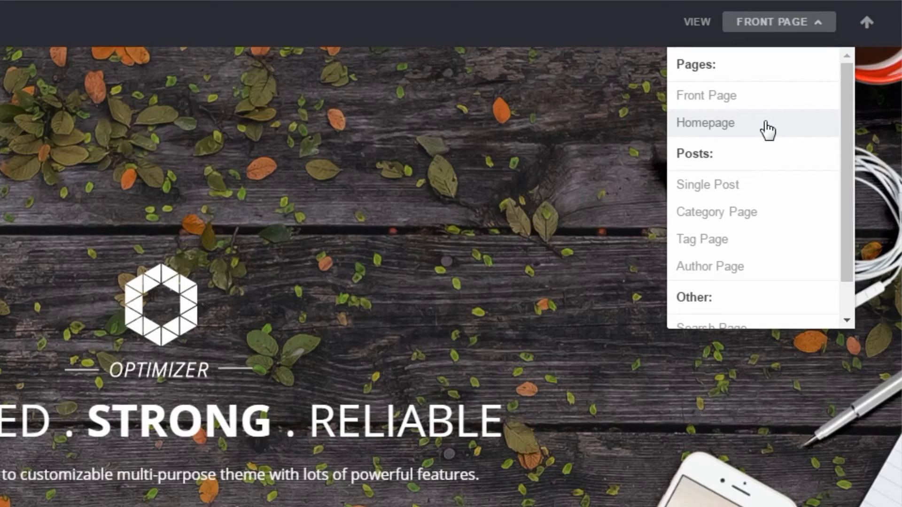
scroll("down", 3)
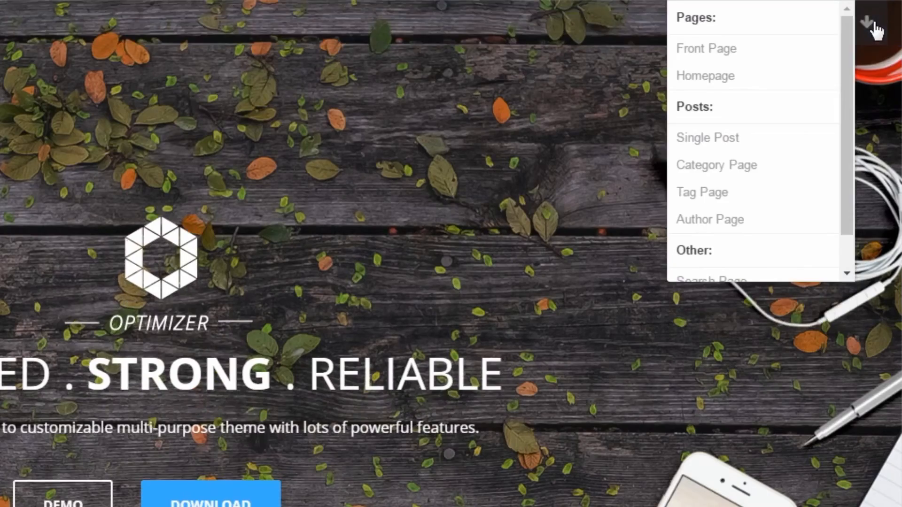